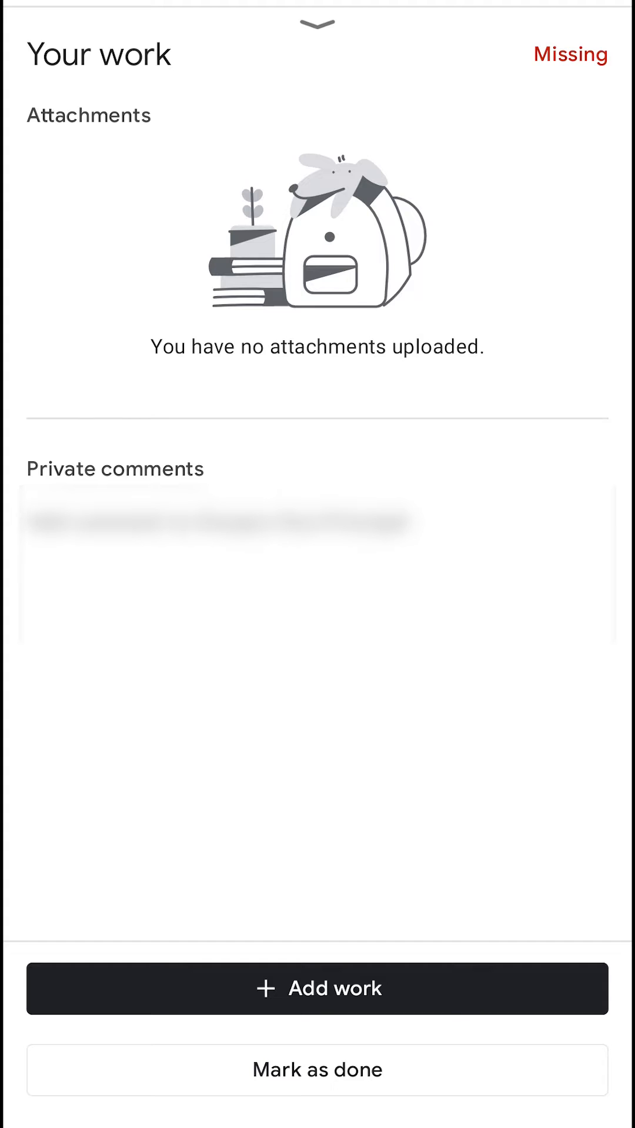
Begin adding work to the assignment from the Your work panel.
{"action": "left_click", "coordinate": [316, 989]}
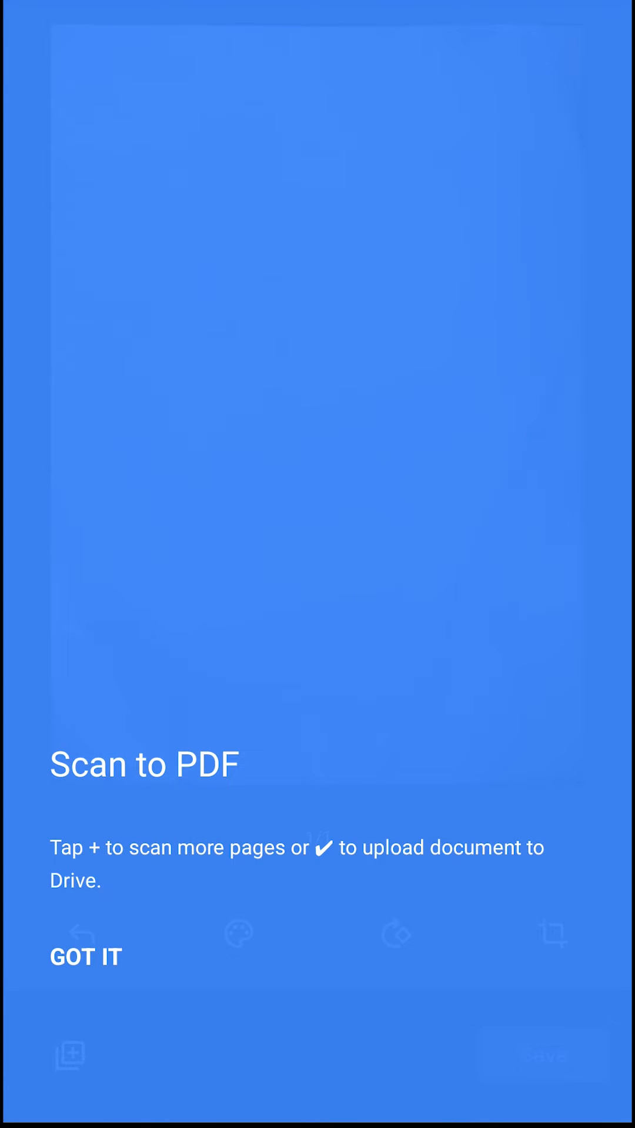
Dismiss the scan-to-PDF tip and capture the blank sheet with the scanner.
{"action": "left_click", "coordinate": [86, 957]}
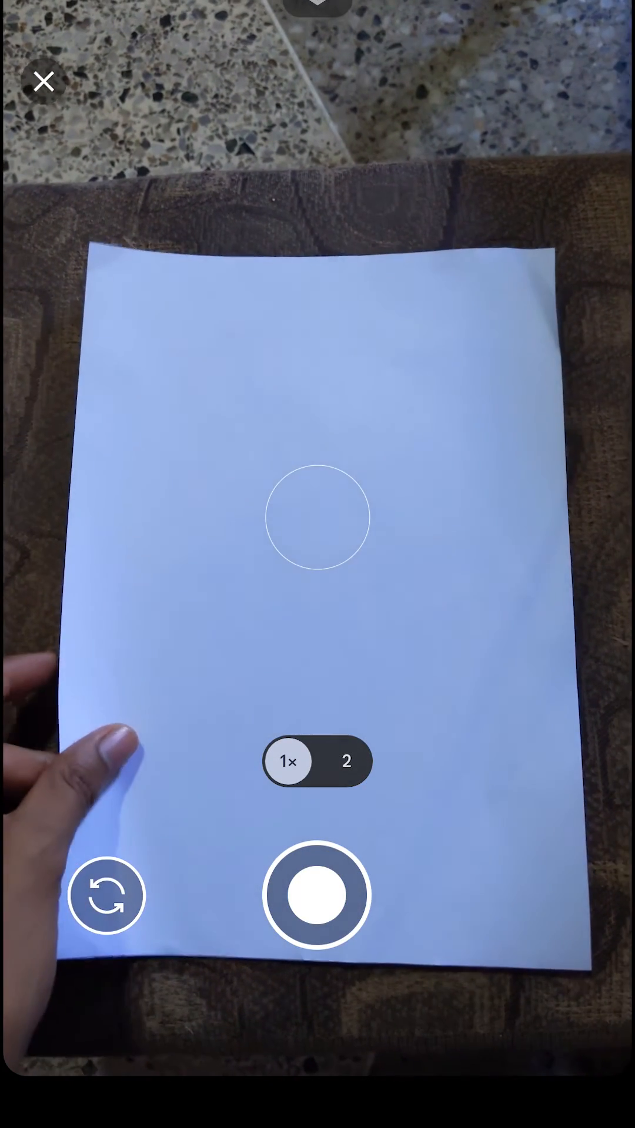
{"action": "left_click", "coordinate": [315, 896]}
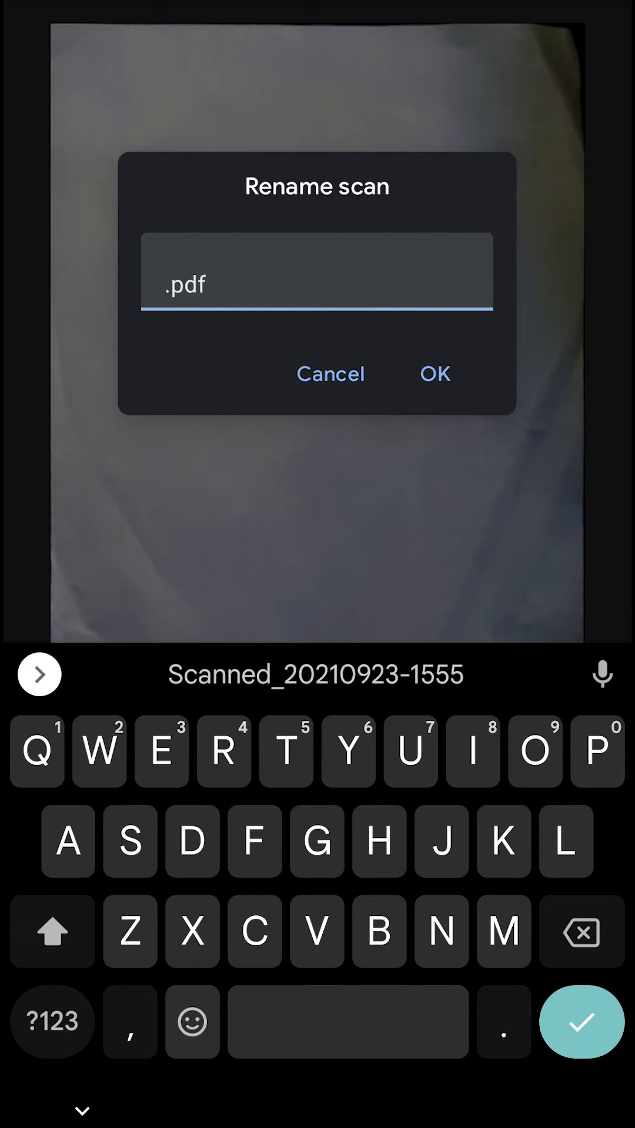
Name the scan 'Jenny Doe Blank paper assignment' in the Rename scan dialog.
{"action": "type", "text": "Jenny"}
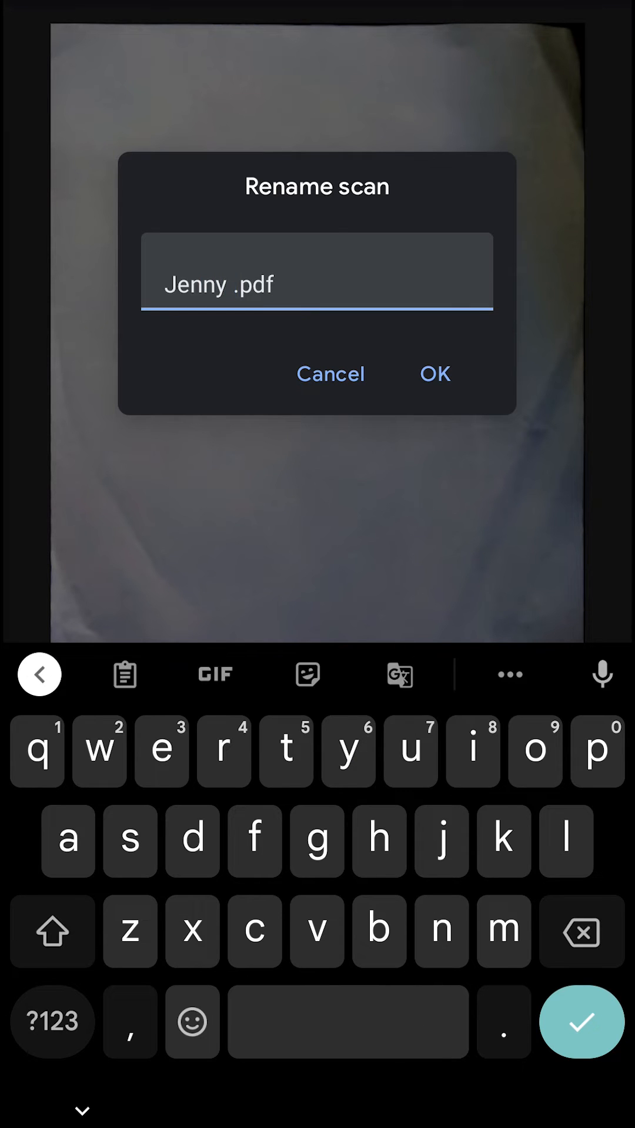
{"action": "type", "text": "Doe"}
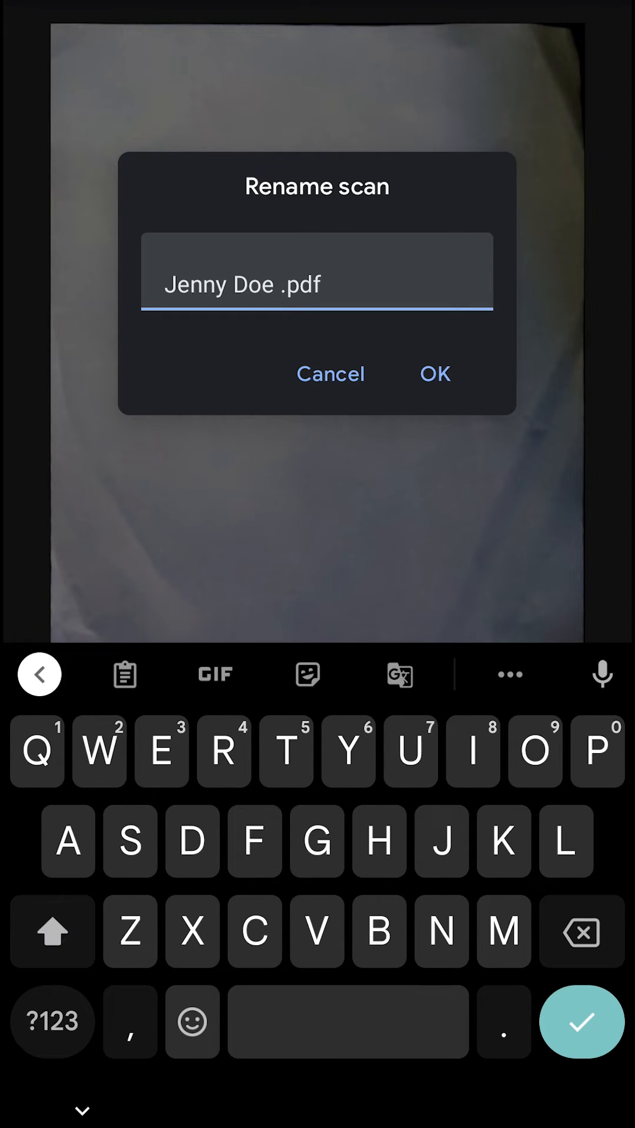
{"action": "type", "text": "Blank paper ass"}
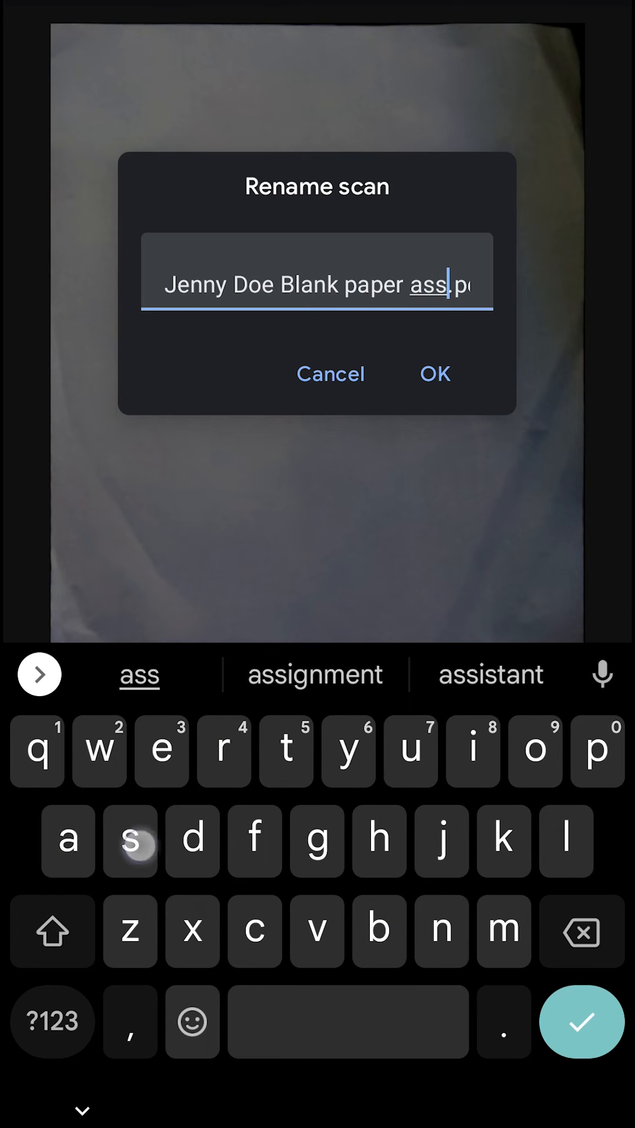
{"action": "left_click", "coordinate": [434, 374]}
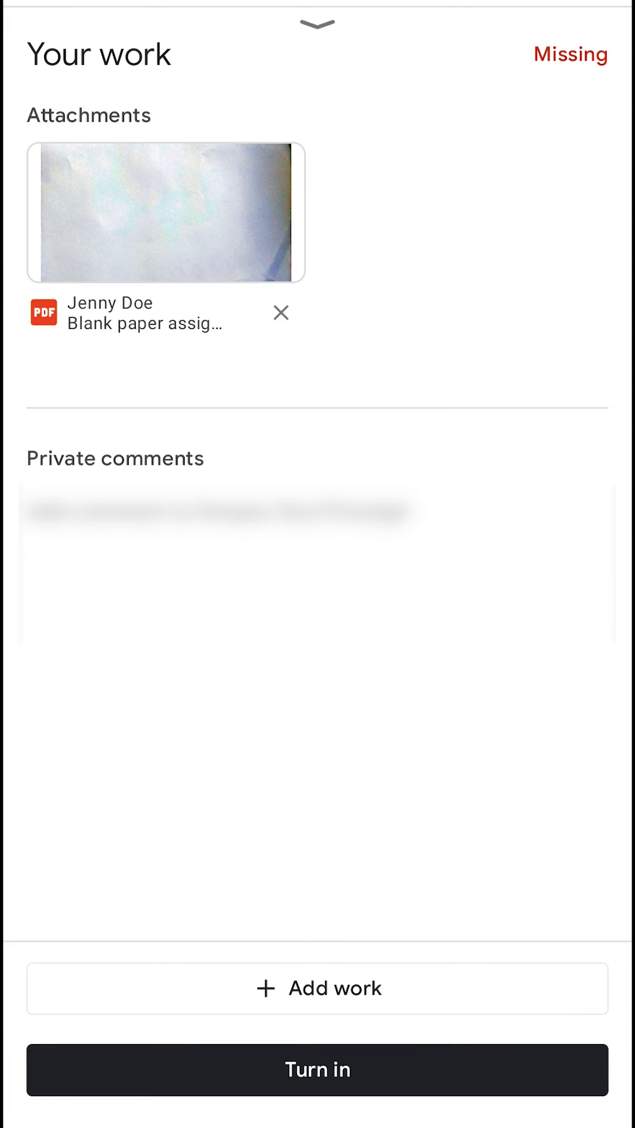
Turn in the assignment and confirm on the 'Turn in your work?' dialog.
{"action": "left_click", "coordinate": [316, 1070]}
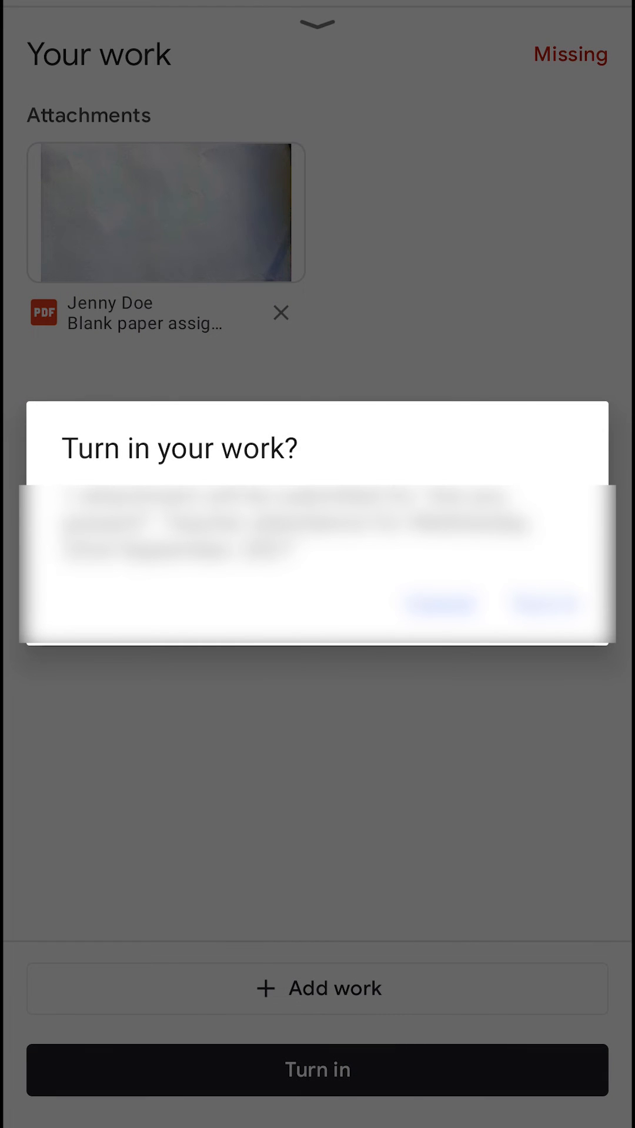
{"action": "left_click", "coordinate": [439, 606]}
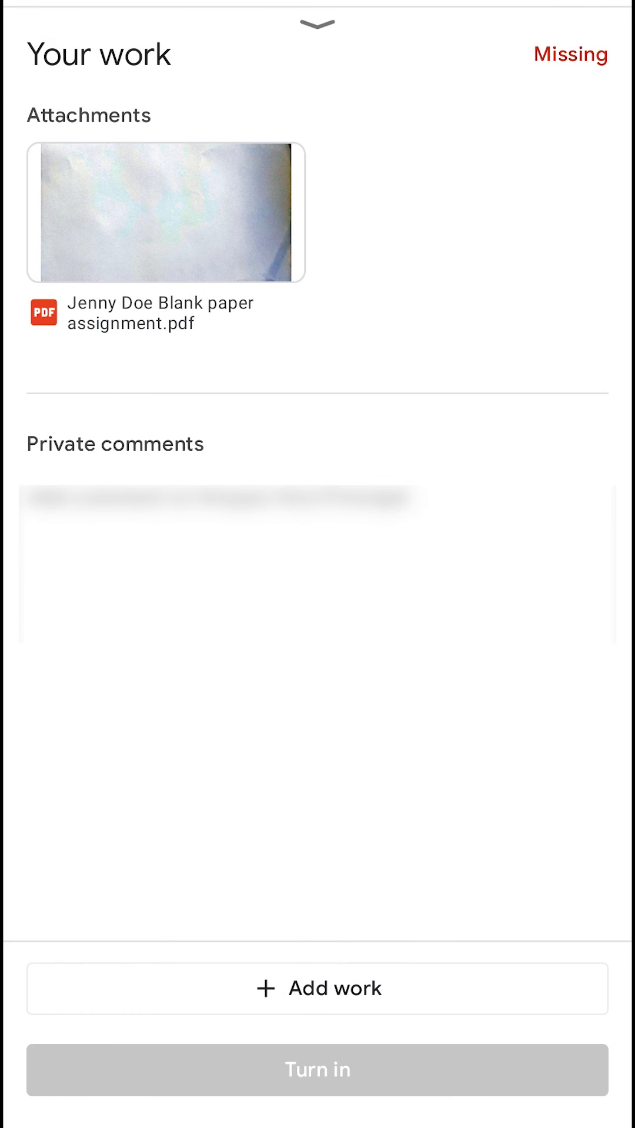